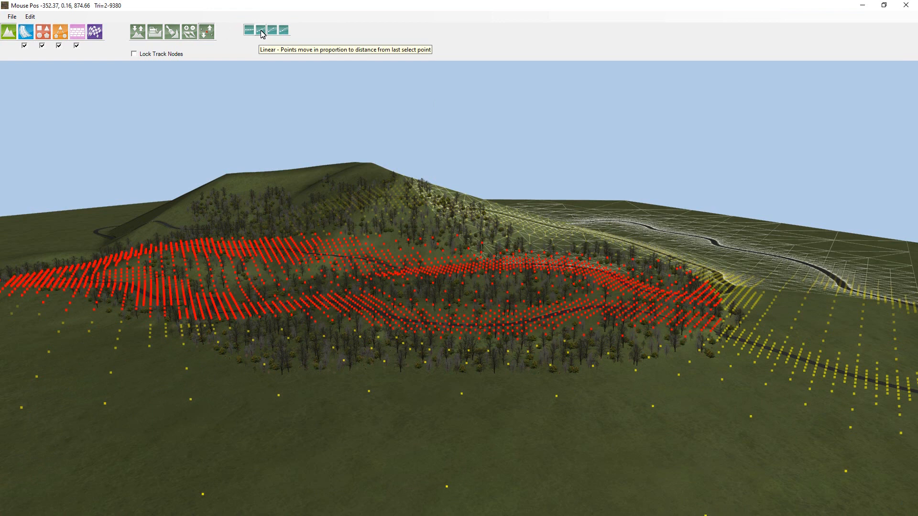
{"action": "mouse_move", "coordinate": [250, 30]}
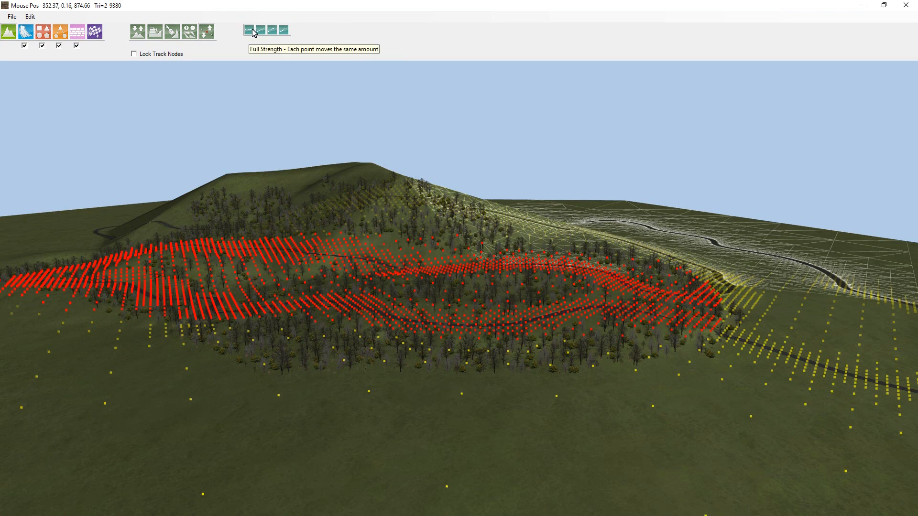
{"action": "mouse_move", "coordinate": [260, 30]}
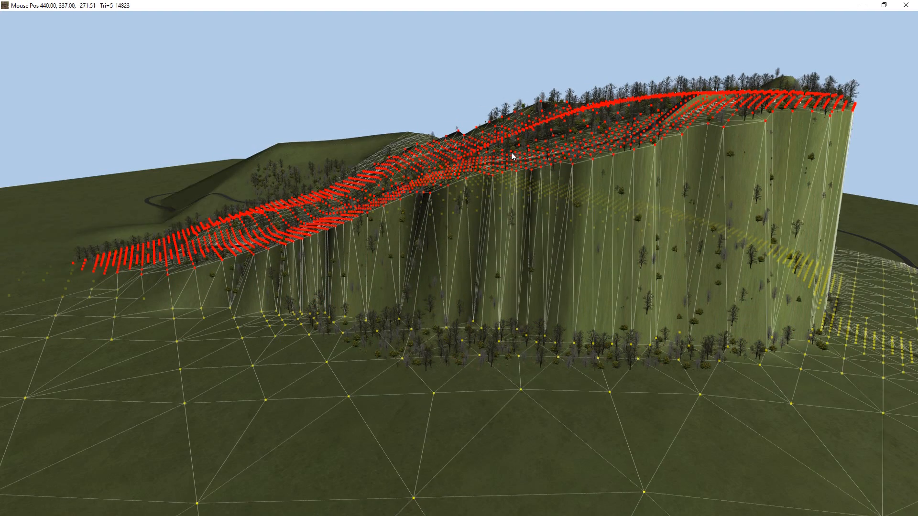
Drag the marked hillside points upward at full strength to form a sheer wall.
{"action": "left_click_drag", "start_coordinate": [512, 155], "coordinate": [524, 255]}
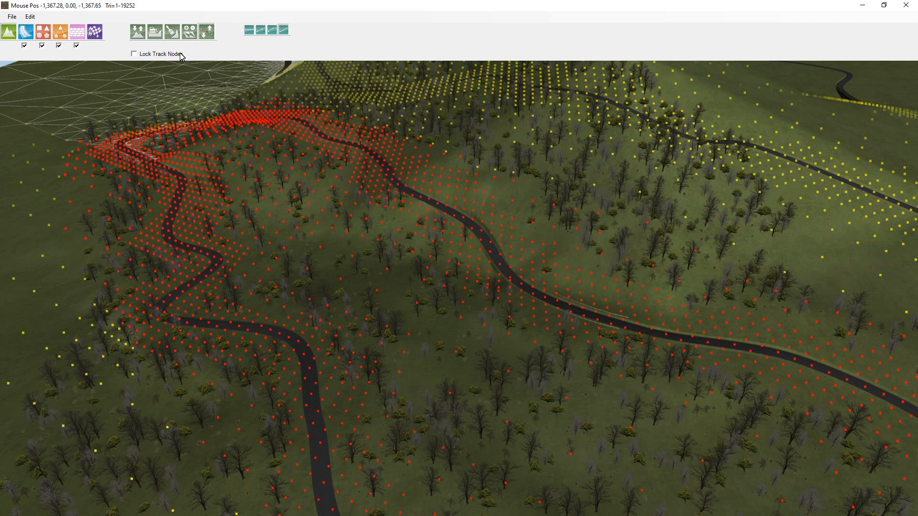
Enable Lock Track Nodes so the road stays fixed during terrain edits.
{"action": "left_click", "coordinate": [282, 30]}
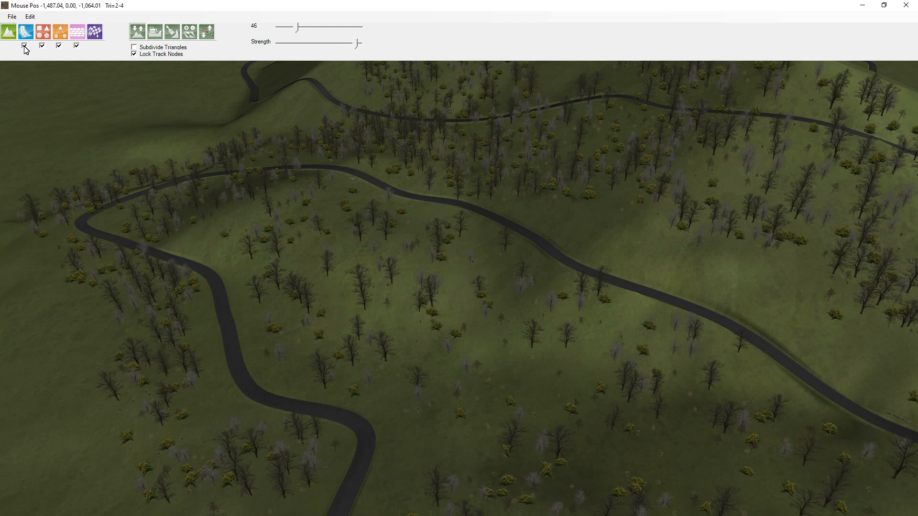
Turn off the track layer's visibility, leaving only the terrain mesh and points shown.
{"action": "left_click", "coordinate": [24, 46]}
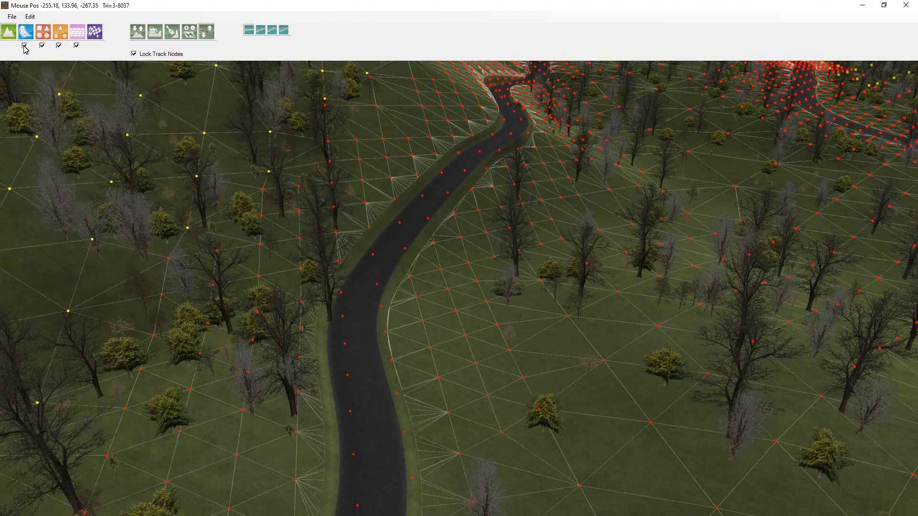
{"action": "left_click", "coordinate": [24, 46]}
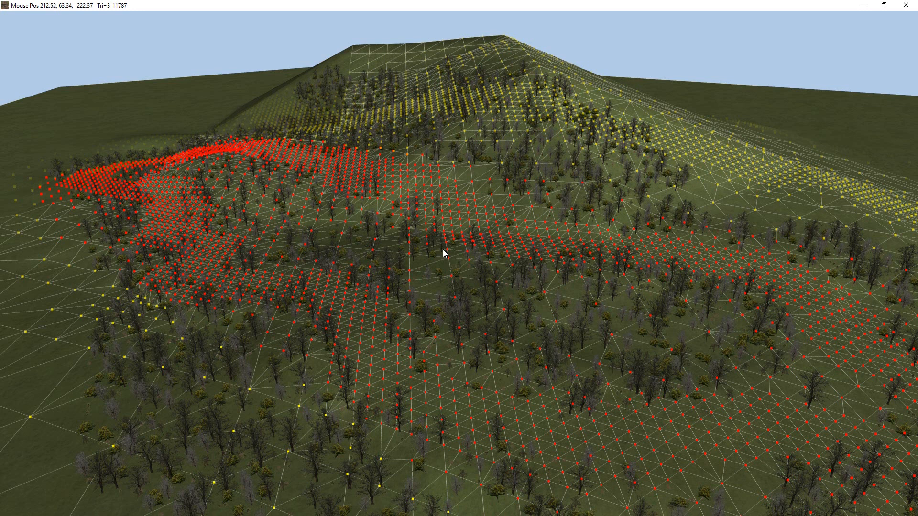
{"action": "mouse_move", "coordinate": [435, 268]}
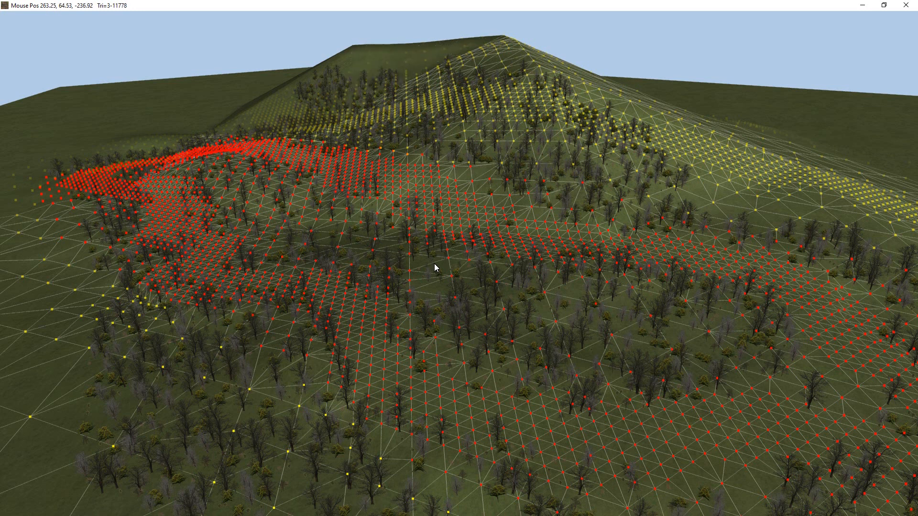